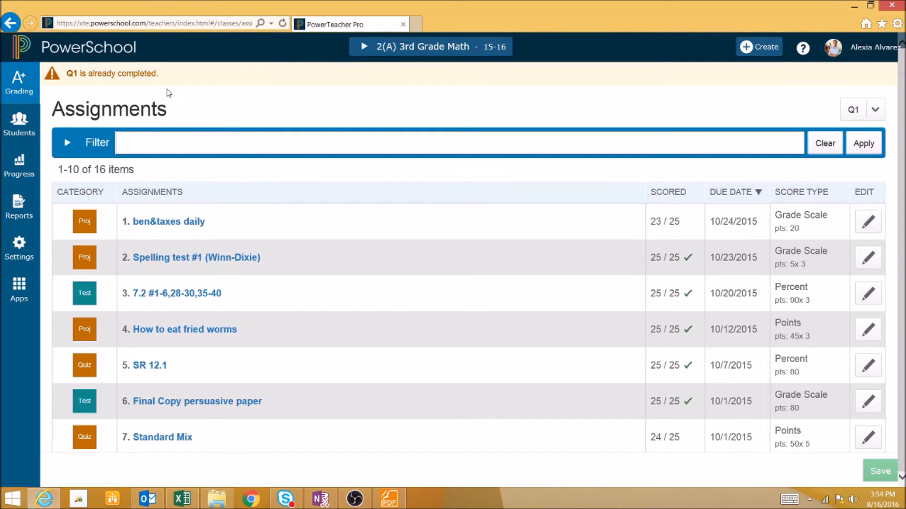
pyautogui.moveTo(179, 104)
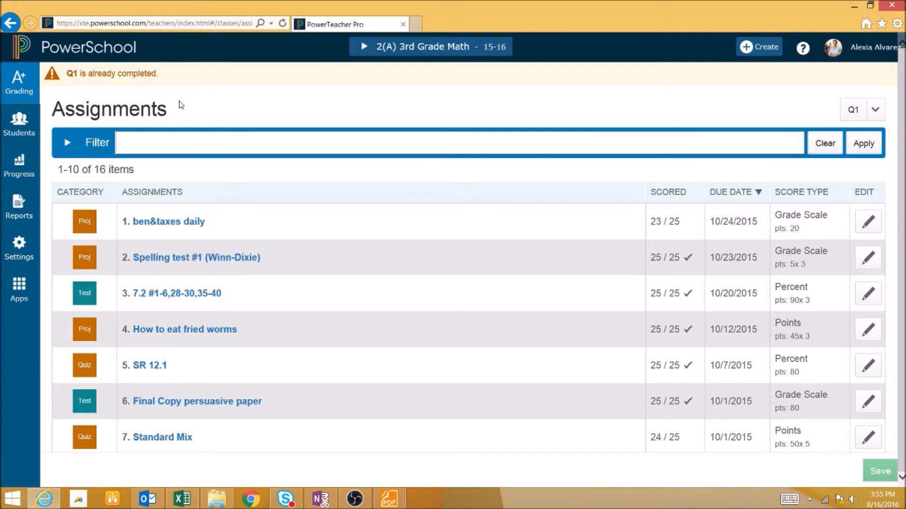
# - Choose Student Roster from the Reports menu to begin a roster report
pyautogui.click(19, 206)
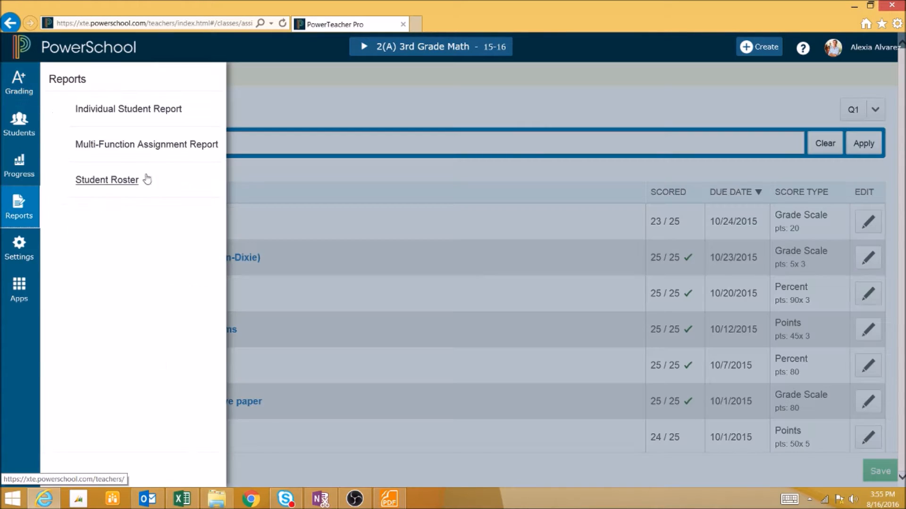
pyautogui.click(106, 179)
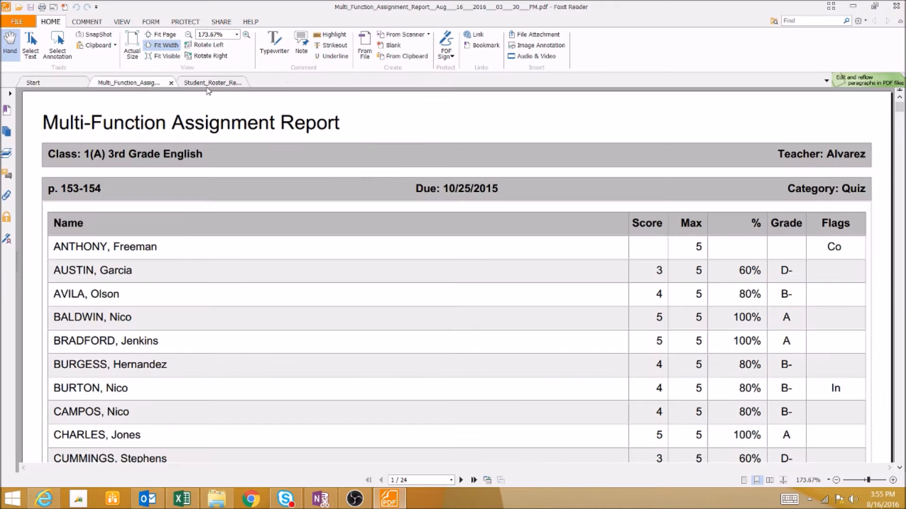
# - Look through the earlier Student Roster Report PDF in Foxit Reader
pyautogui.click(212, 82)
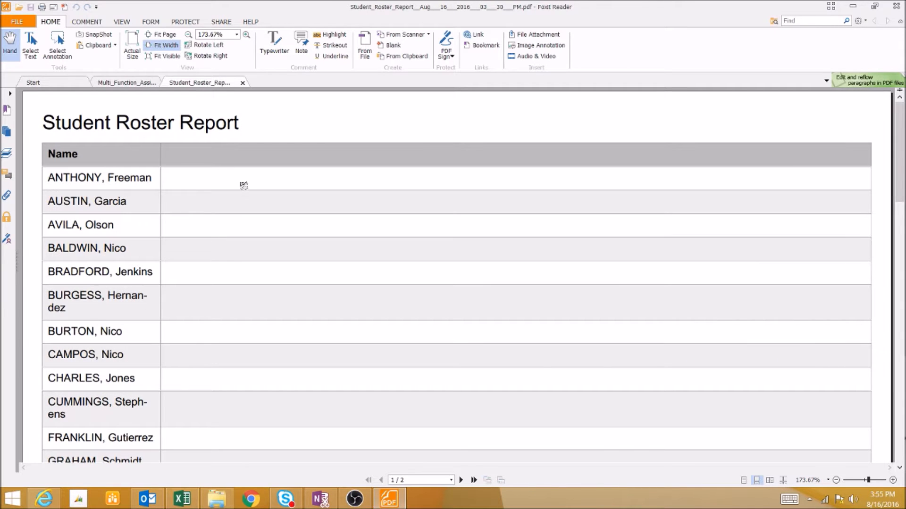
pyautogui.scroll(-3)
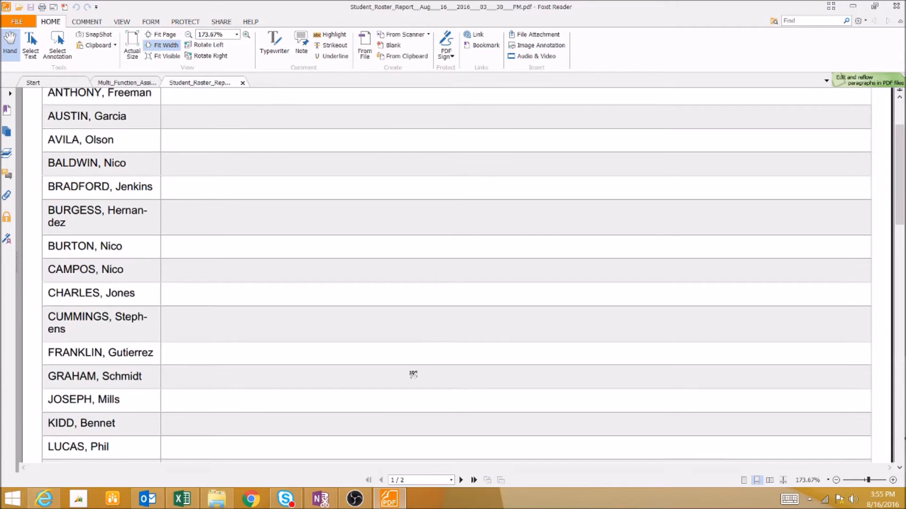
pyautogui.scroll(3)
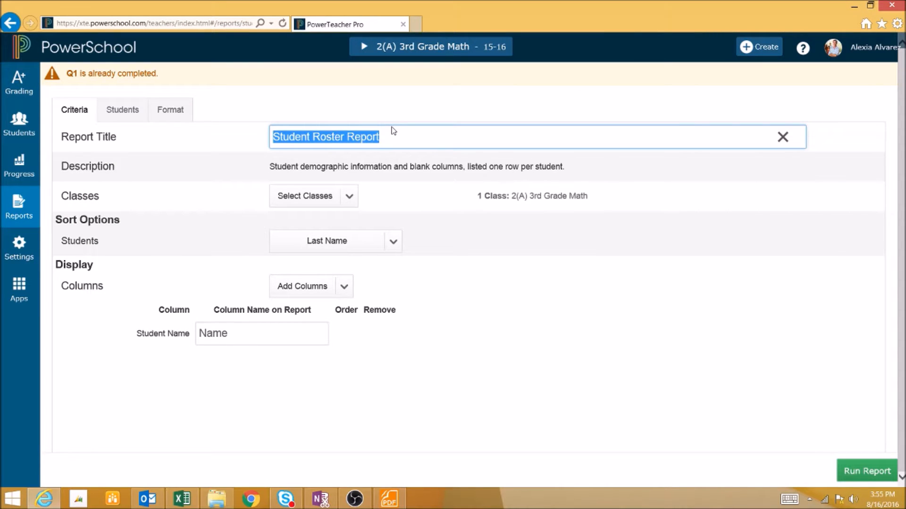
# - Set the report title to 'Field Trip Report' and revisit the sample PDF
pyautogui.write('Field Trip')
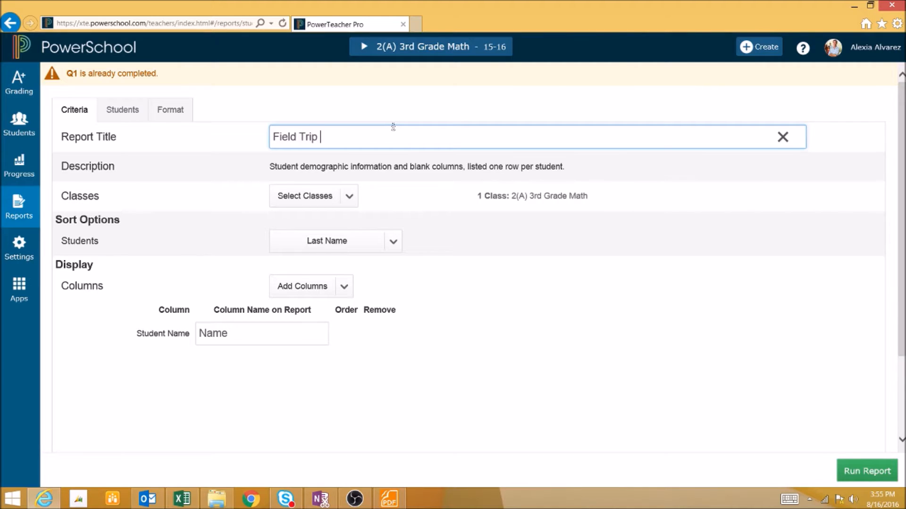
pyautogui.write('Report')
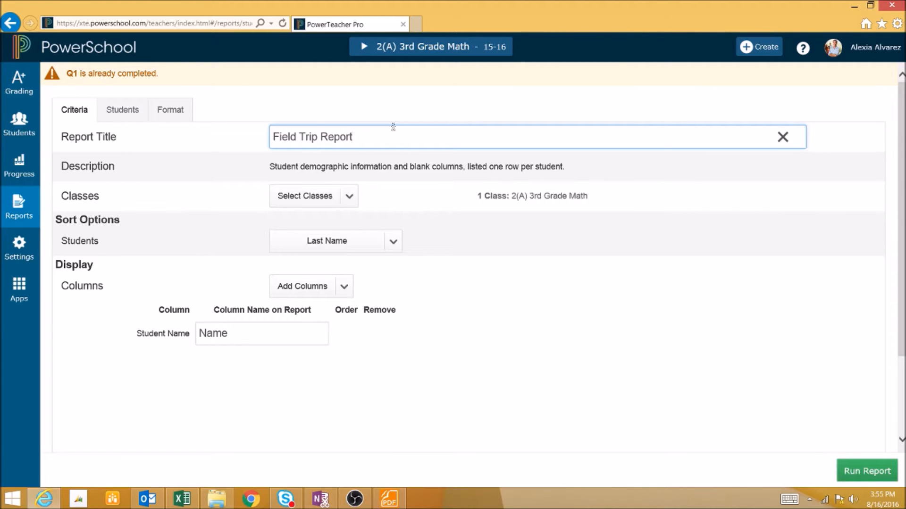
pyautogui.click(866, 470)
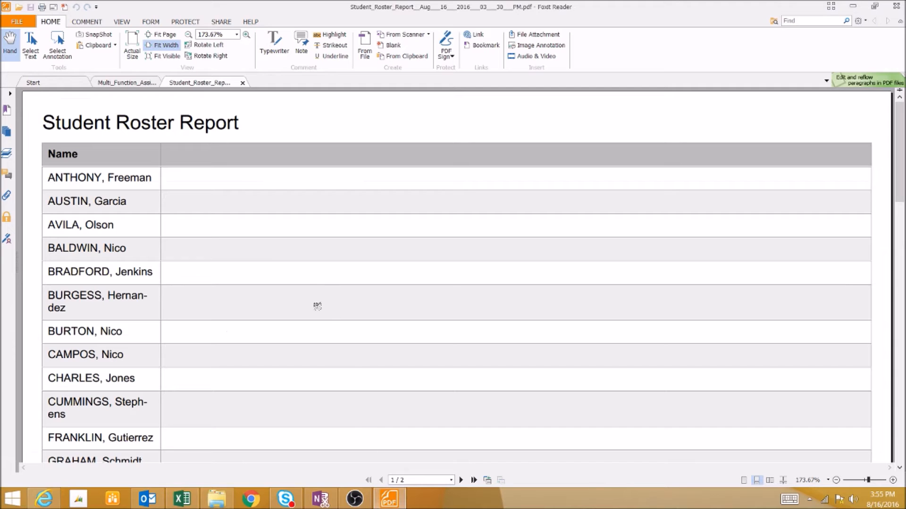
pyautogui.moveTo(245, 123)
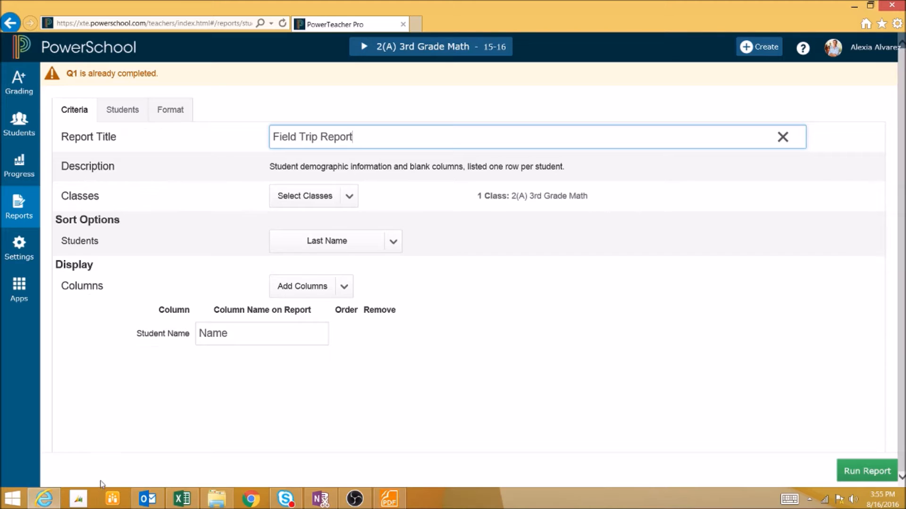
pyautogui.click(313, 196)
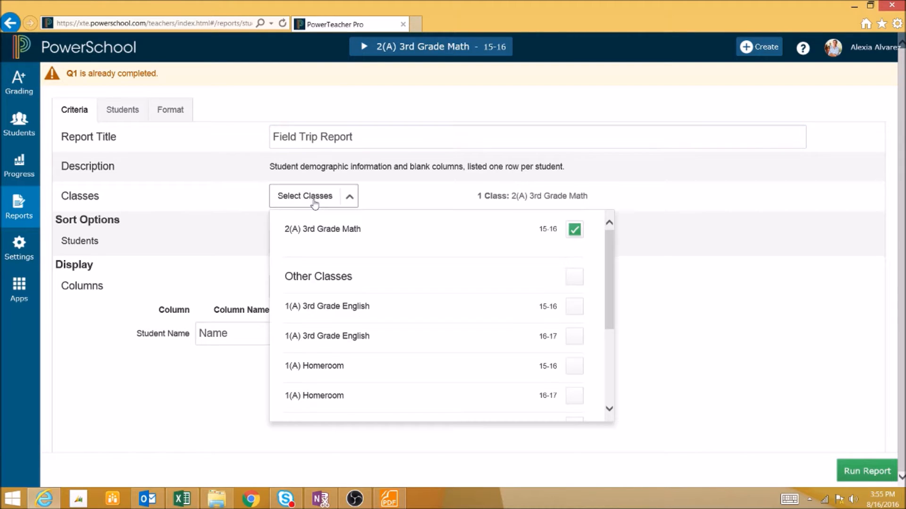
pyautogui.moveTo(330, 201)
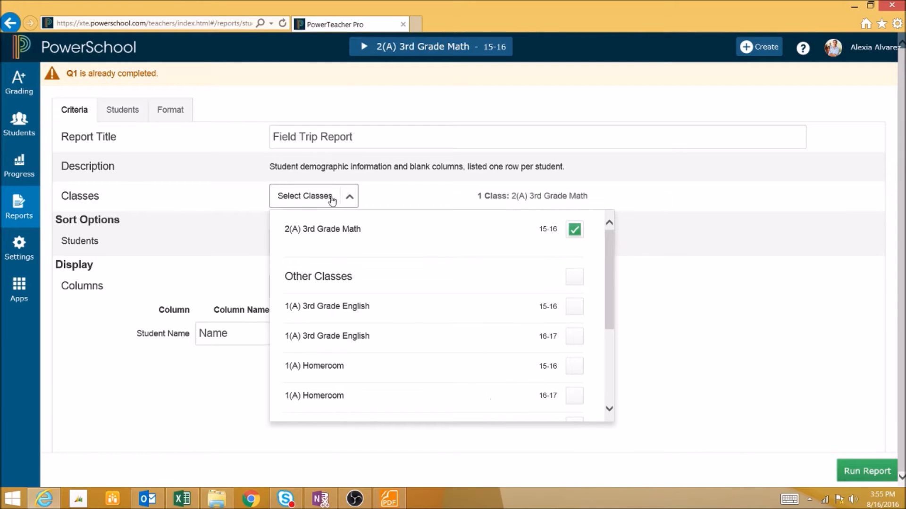
pyautogui.click(311, 196)
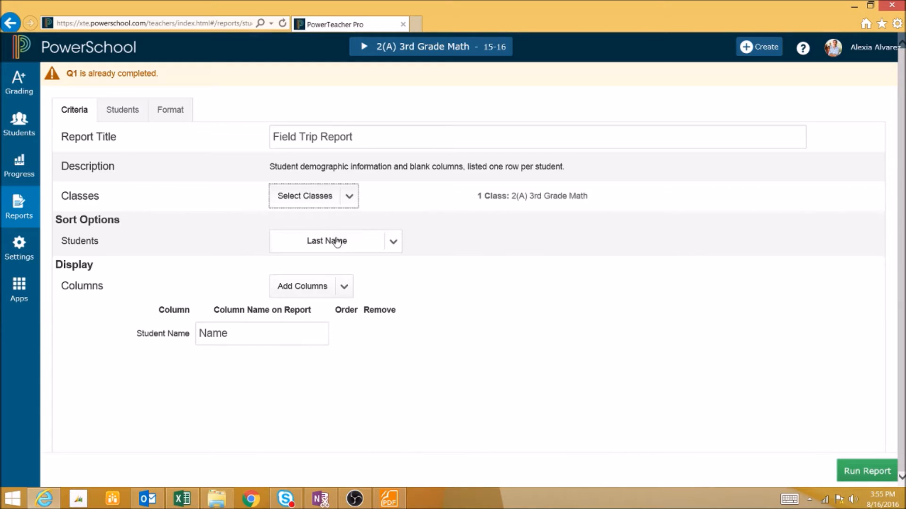
pyautogui.click(335, 241)
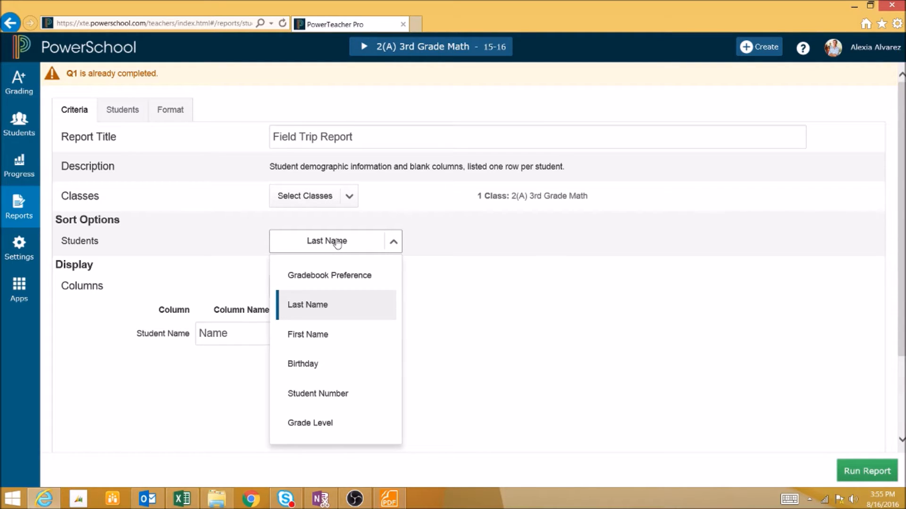
pyautogui.click(335, 241)
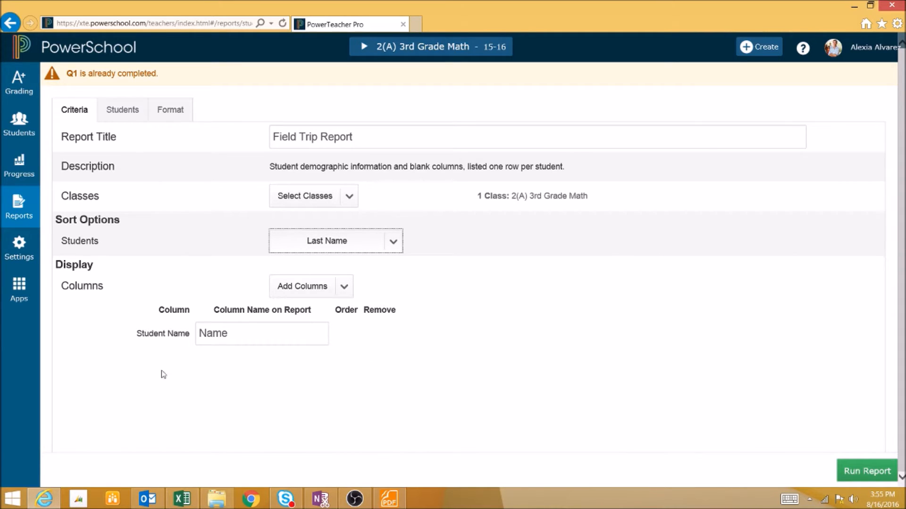
pyautogui.click(261, 334)
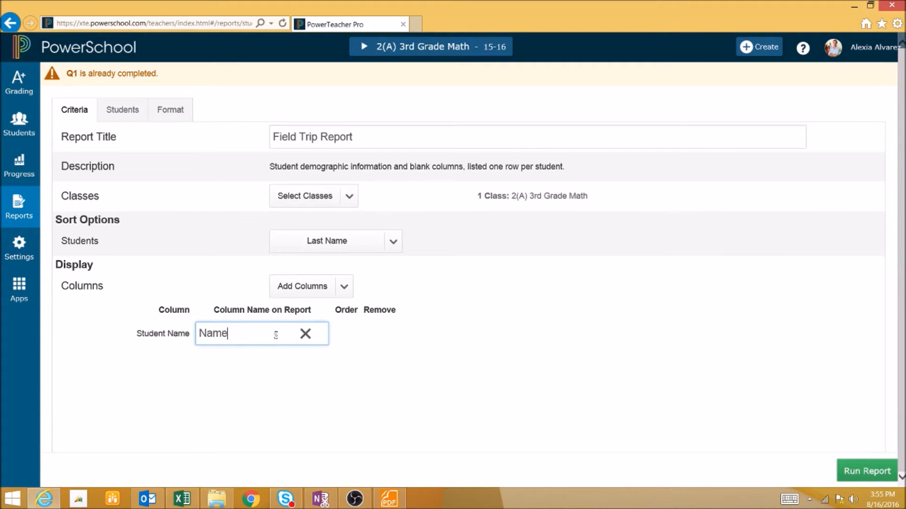
# - Replace the 'Name' column heading with 'Student Name'
pyautogui.write('St')
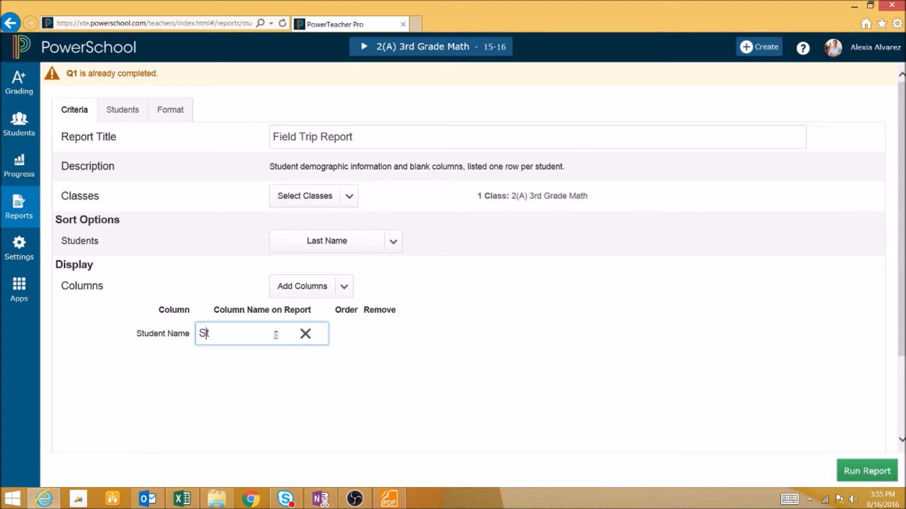
pyautogui.write('tudent N')
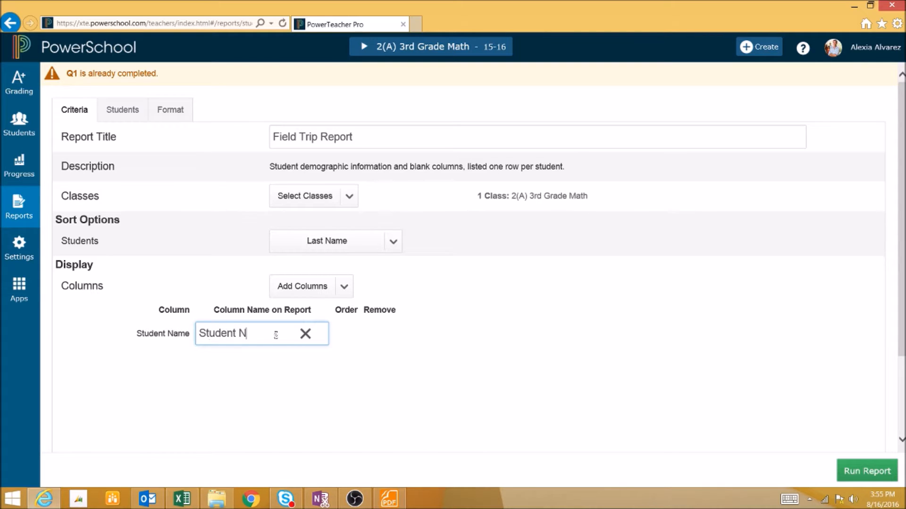
pyautogui.write('ame')
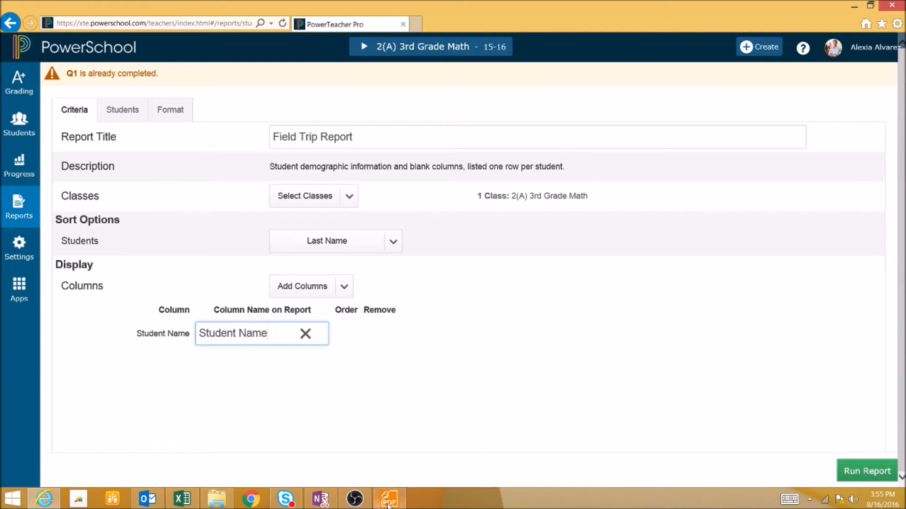
pyautogui.click(388, 498)
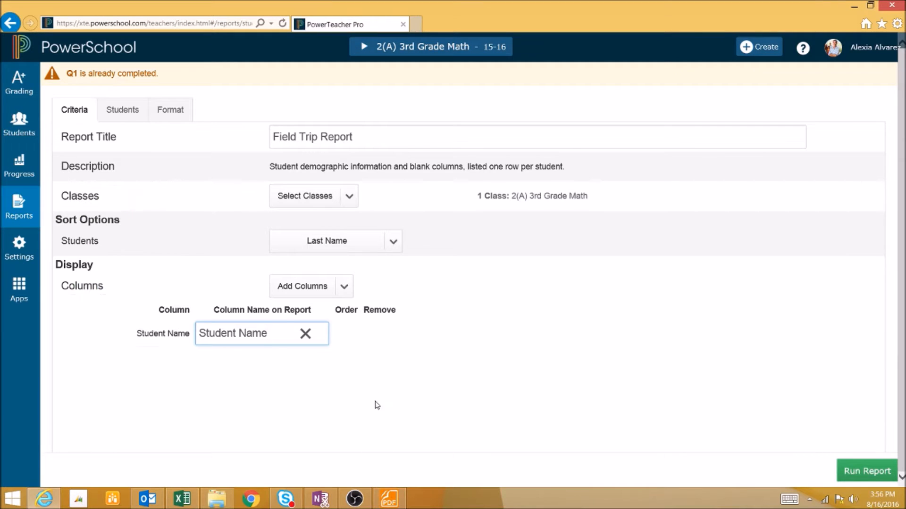
# - Browse the available columns and add Grade Level and Gender to the report
pyautogui.click(301, 286)
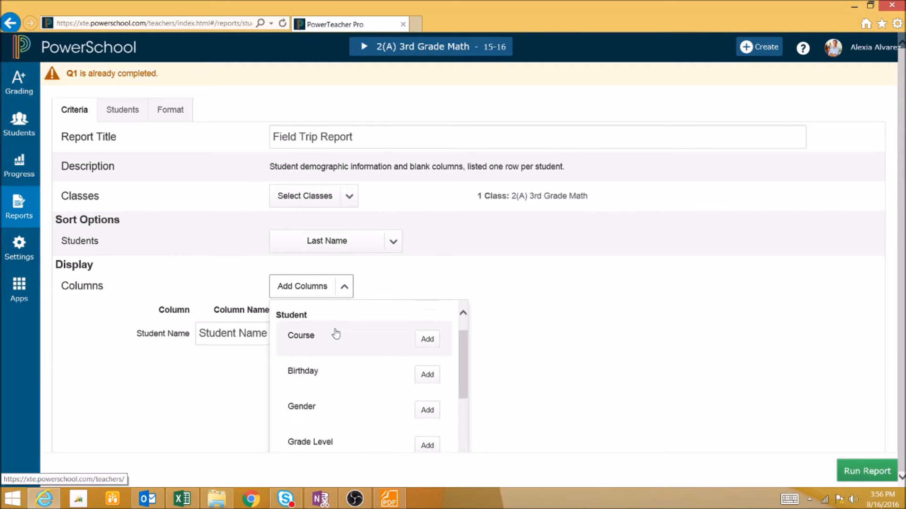
pyautogui.scroll(-3)
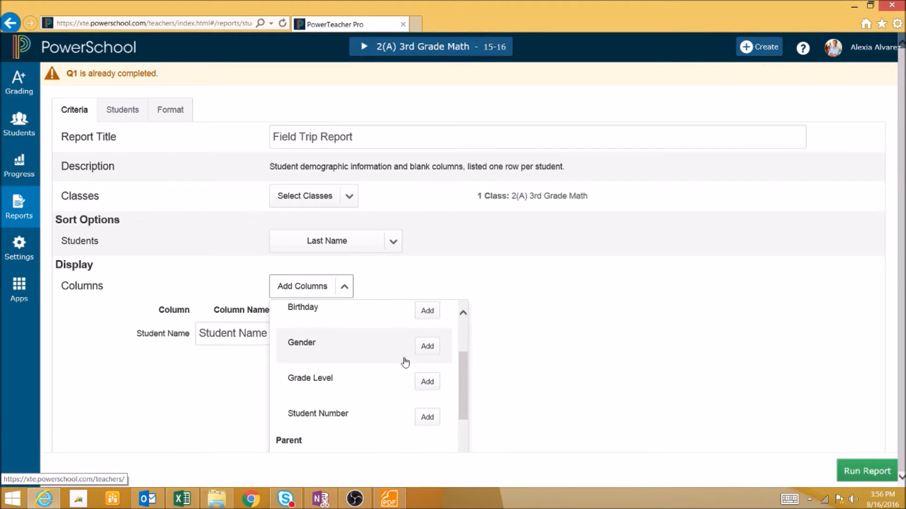
pyautogui.scroll(-3)
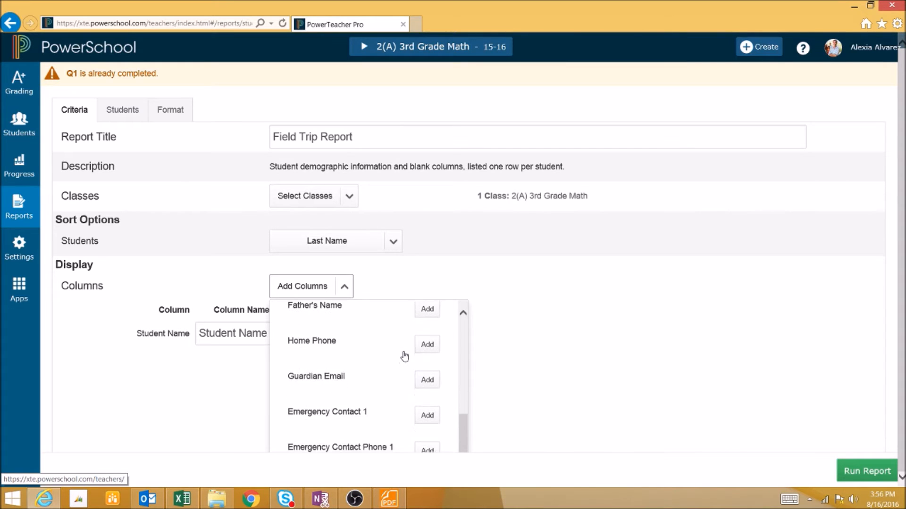
pyautogui.scroll(-3)
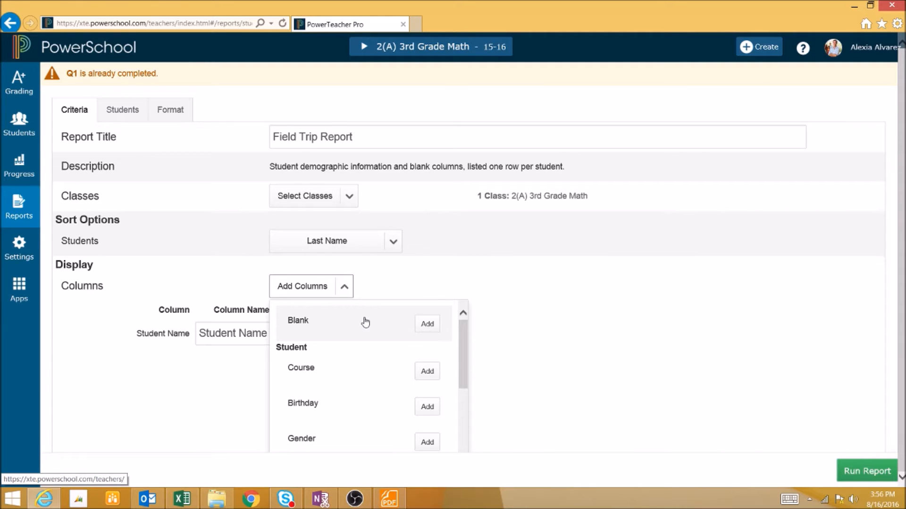
pyautogui.moveTo(357, 316)
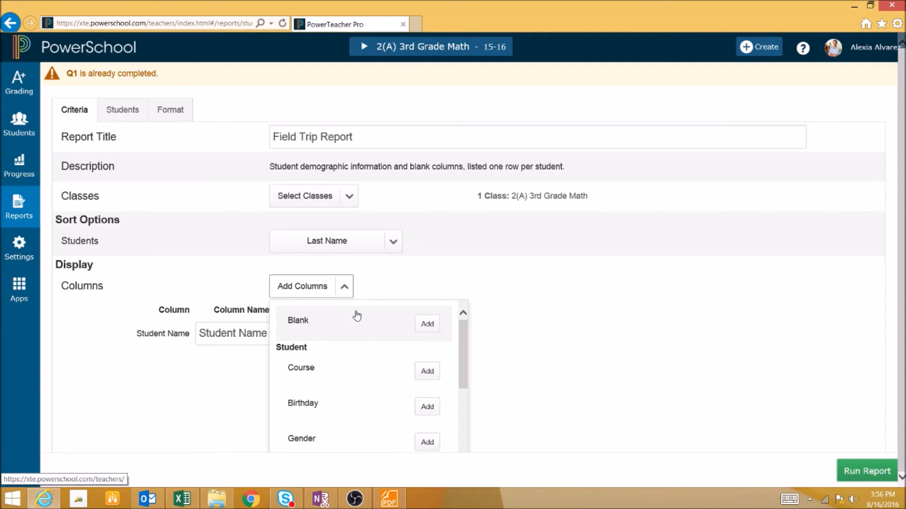
pyautogui.scroll(-3)
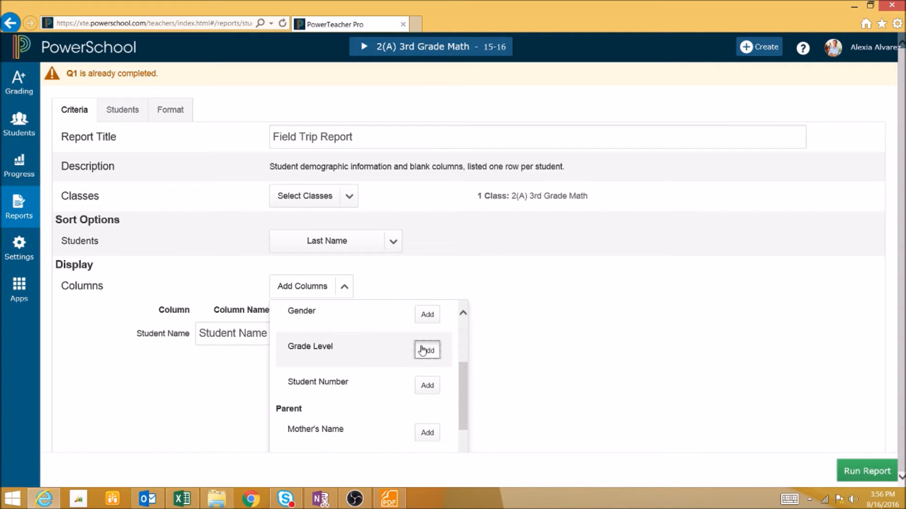
pyautogui.click(427, 350)
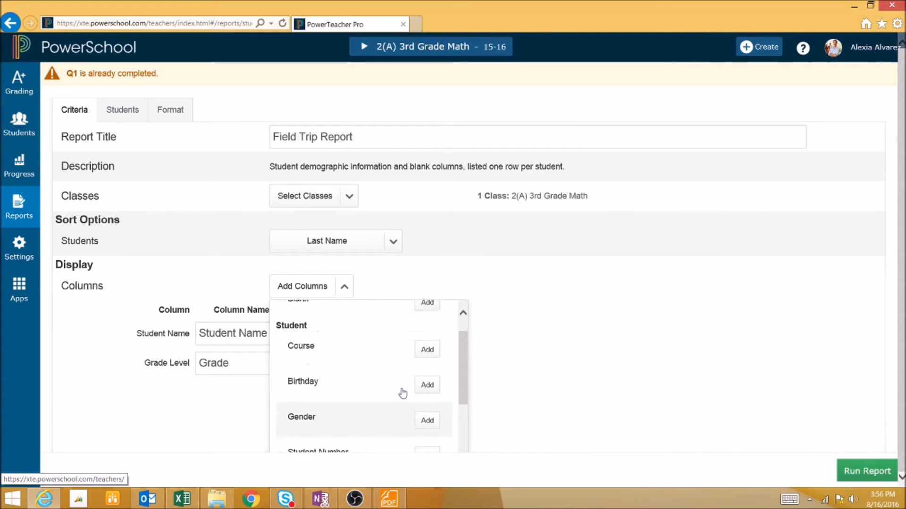
pyautogui.click(426, 420)
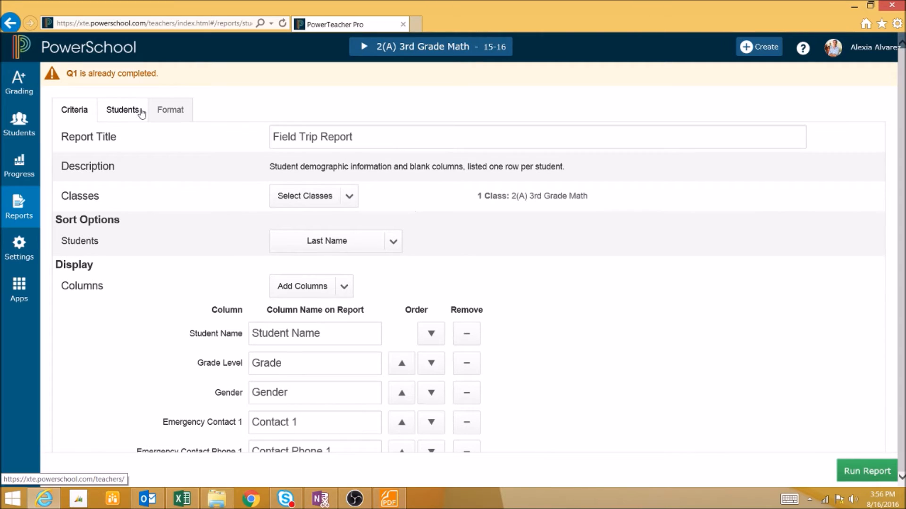
# - Check the report's student selection and confirm all 25 class students are included
pyautogui.click(122, 110)
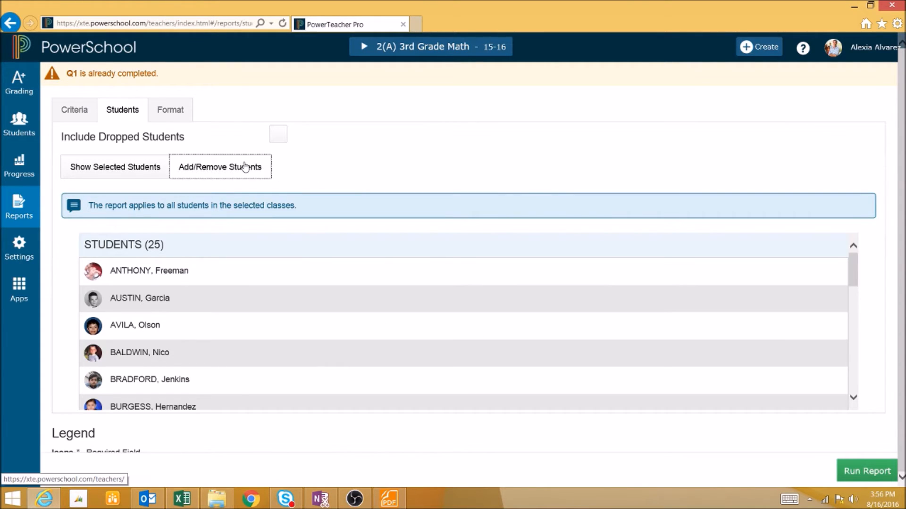
pyautogui.click(220, 167)
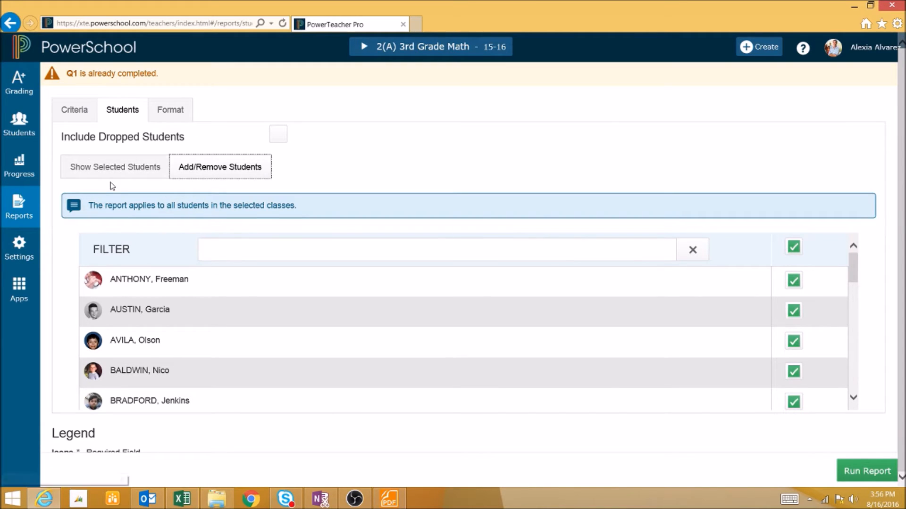
pyautogui.click(115, 167)
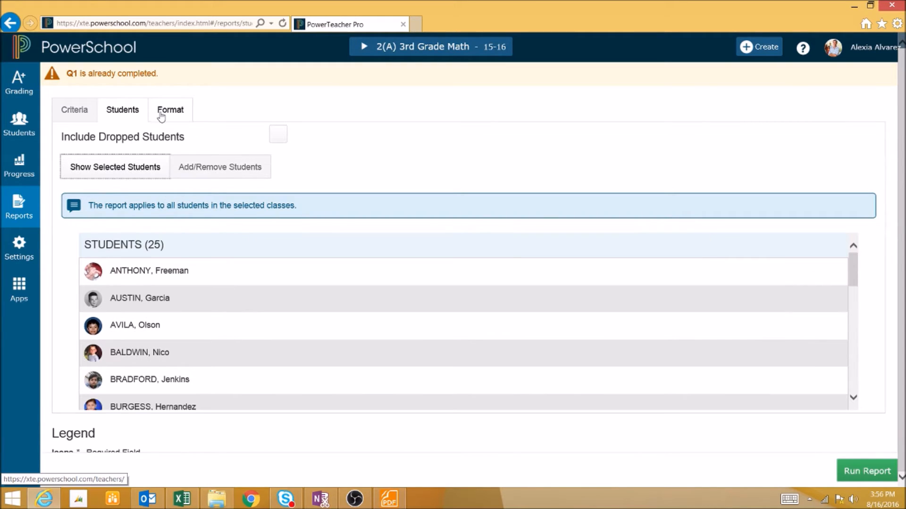
# - Run the Field Trip Report as a landscape PDF and download it
pyautogui.click(170, 110)
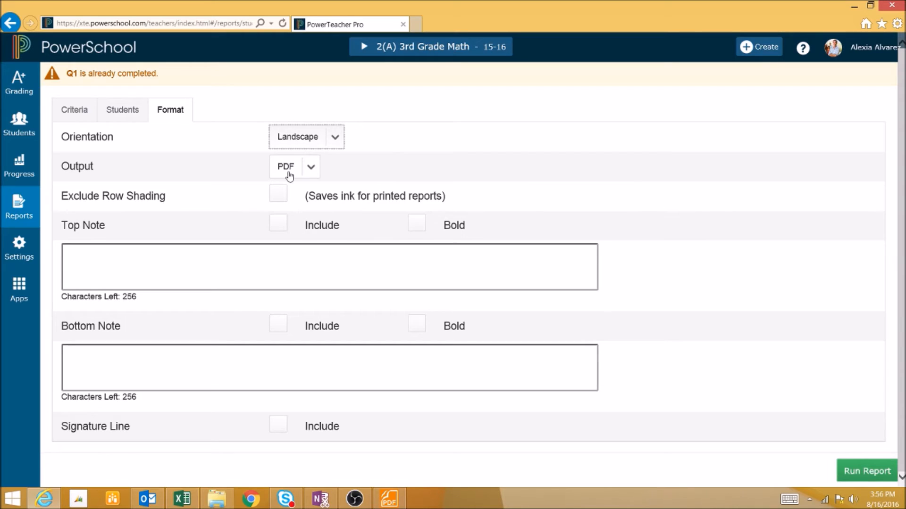
pyautogui.moveTo(272, 202)
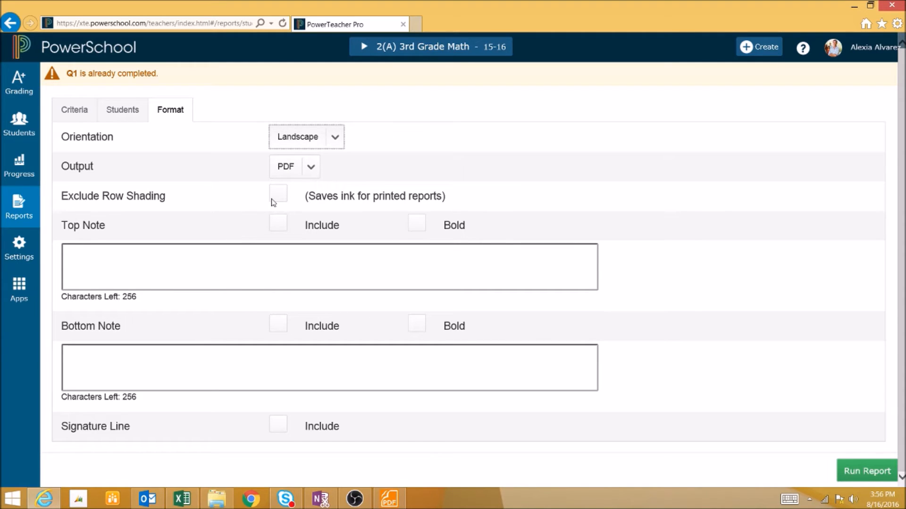
pyautogui.scroll(-3)
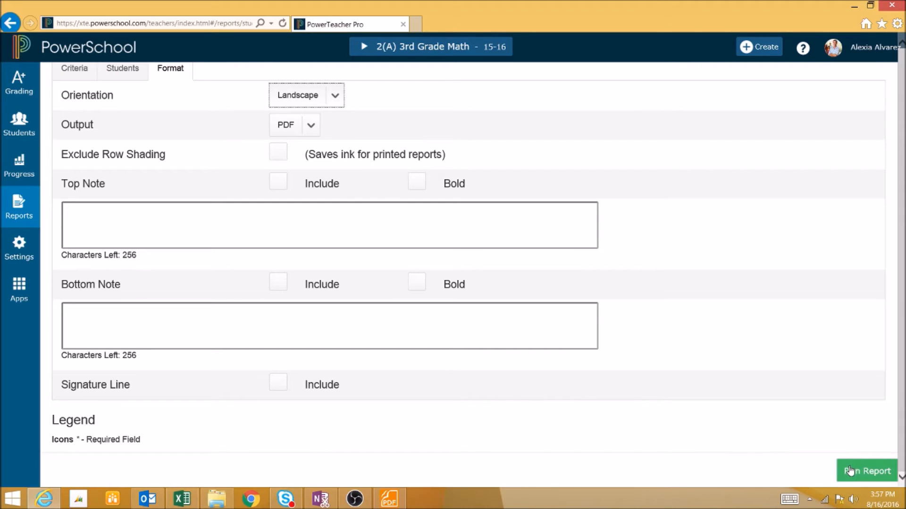
pyautogui.click(866, 470)
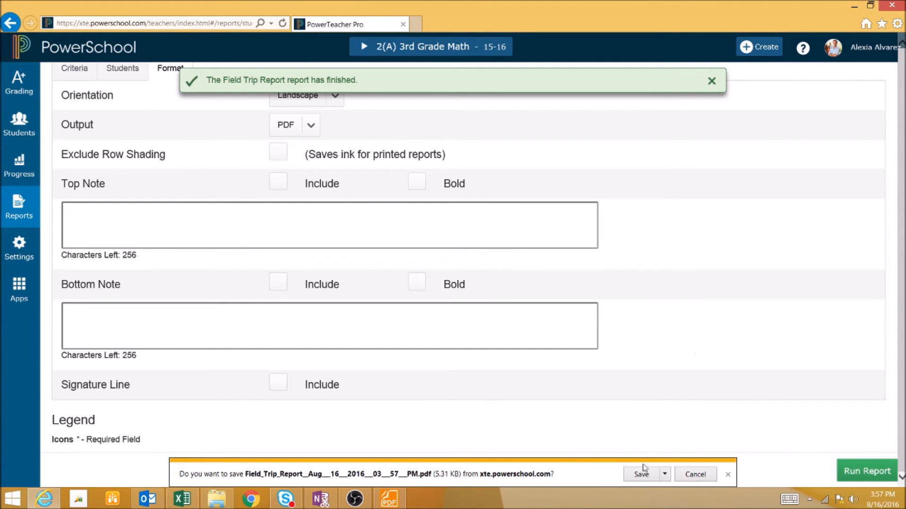
pyautogui.click(388, 499)
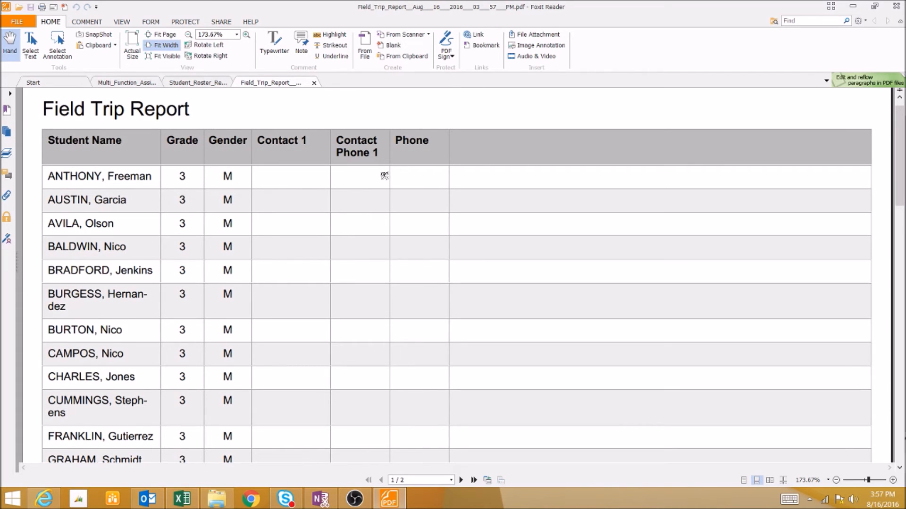
pyautogui.moveTo(426, 179)
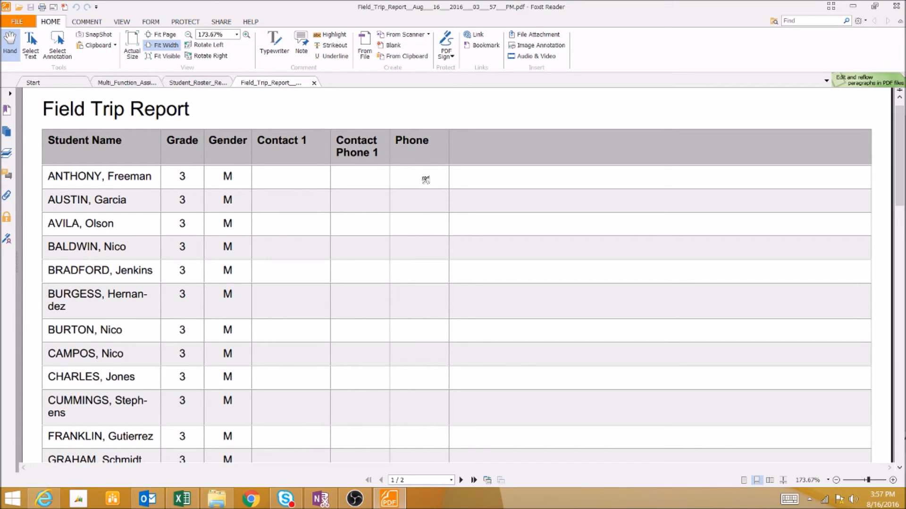
# - Scroll the Field Trip Report table showing blank contact and phone columns
pyautogui.scroll(-3)
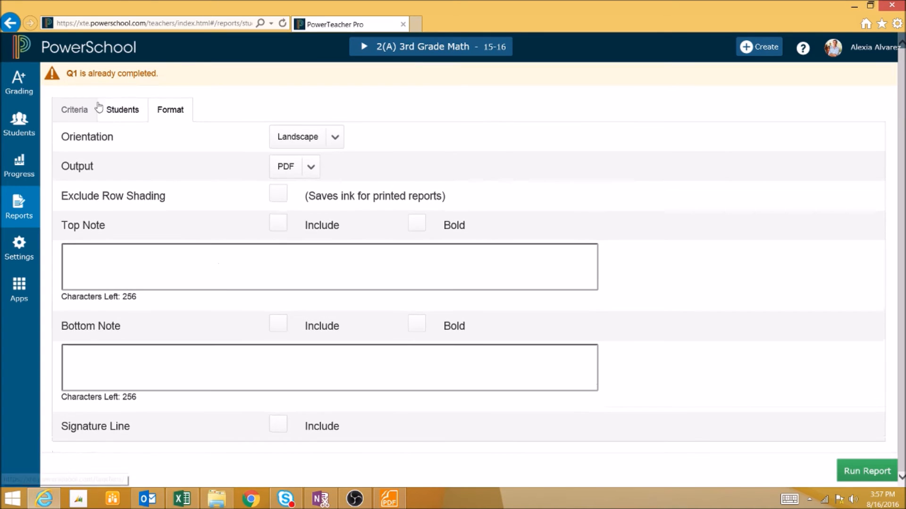
# - Retitle the report 'Sub Attendance' in the criteria settings
pyautogui.click(74, 110)
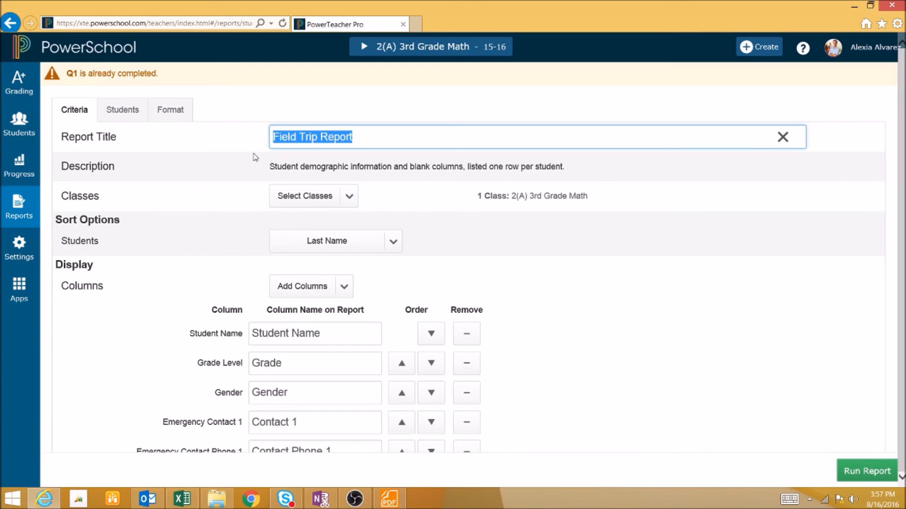
pyautogui.write('Sub Atten')
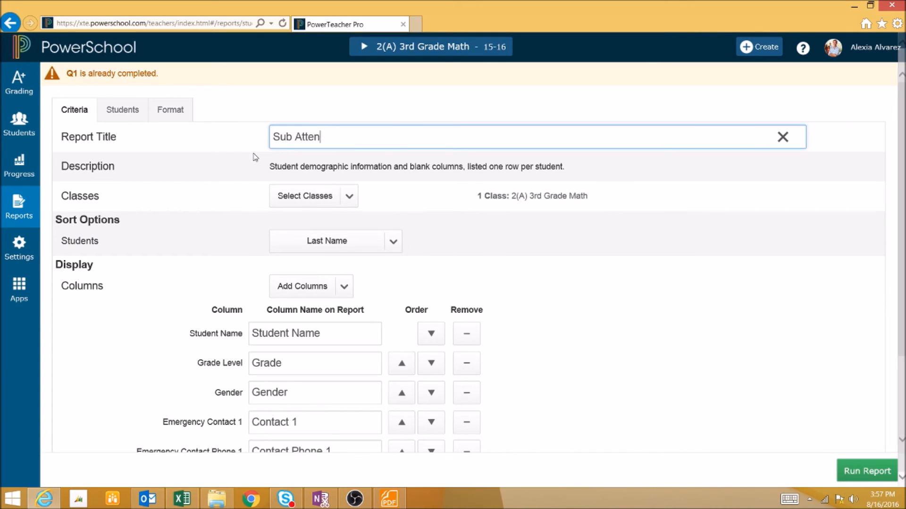
pyautogui.write('dance')
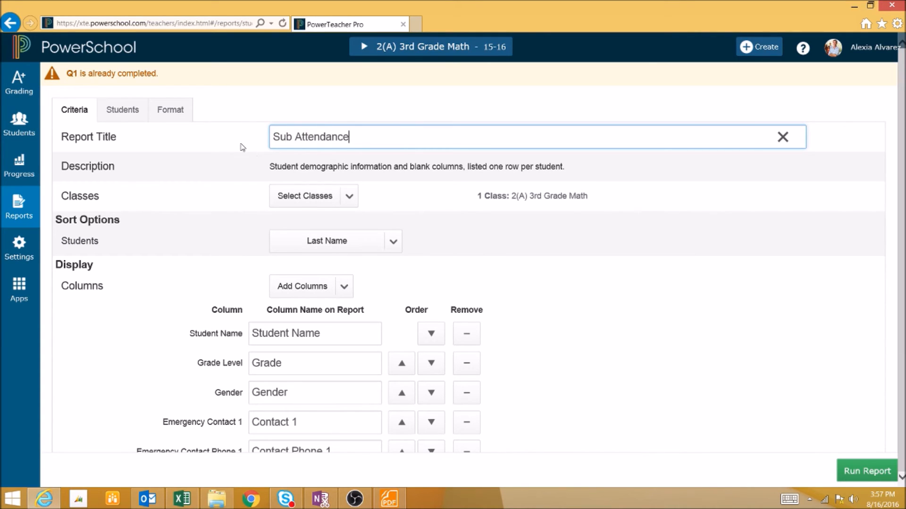
pyautogui.moveTo(326, 241)
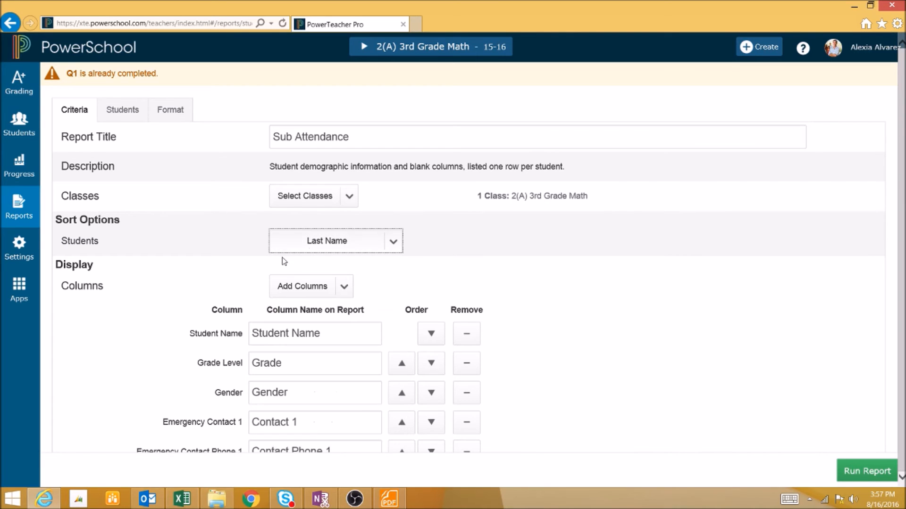
pyautogui.scroll(-3)
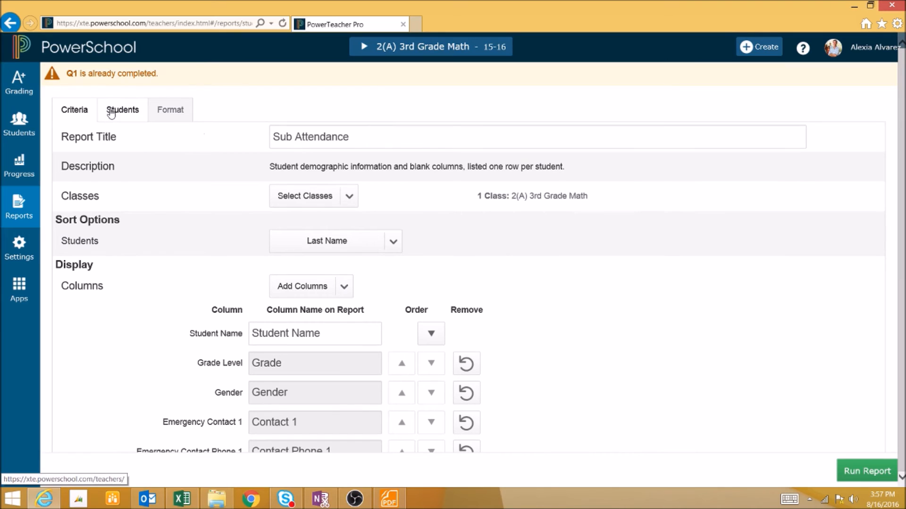
# - Include a signature line in the format settings and run the report
pyautogui.click(170, 110)
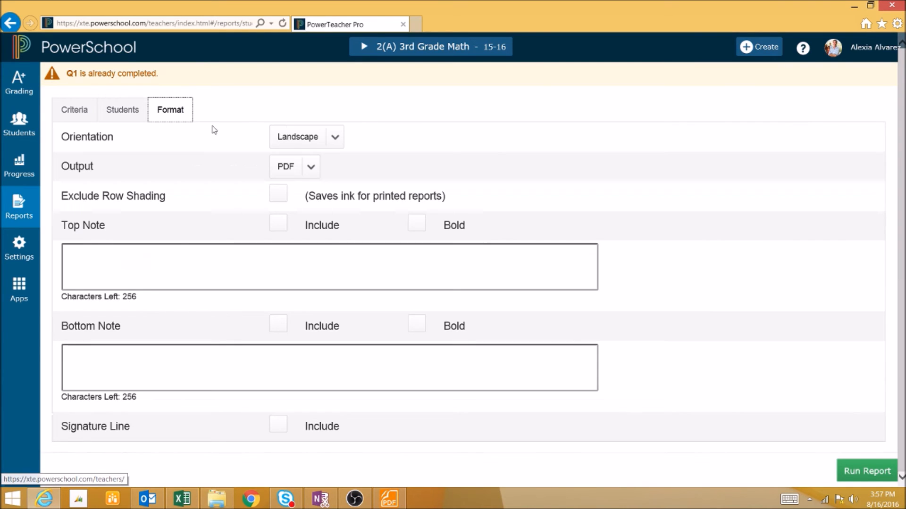
pyautogui.click(278, 426)
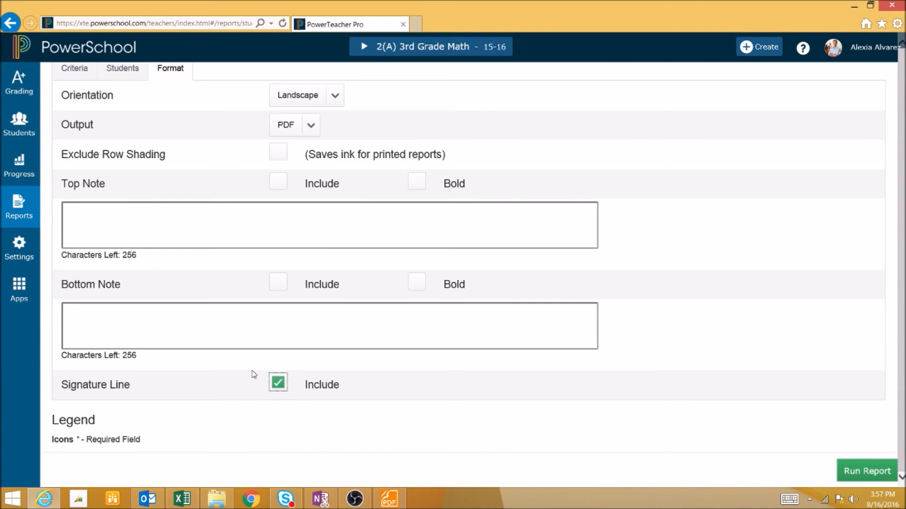
pyautogui.click(866, 470)
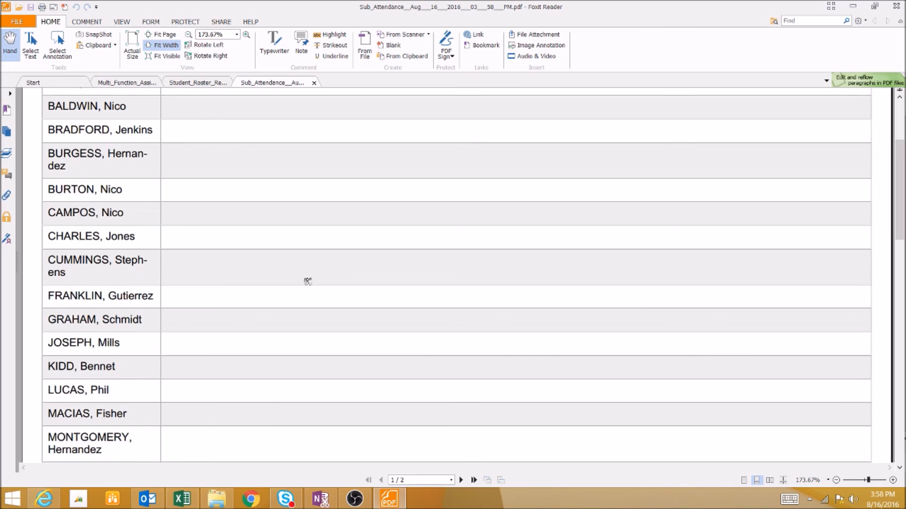
# - Scroll the Sub Attendance PDF to its signature and date lines, then reopen Criteria
pyautogui.scroll(-3)
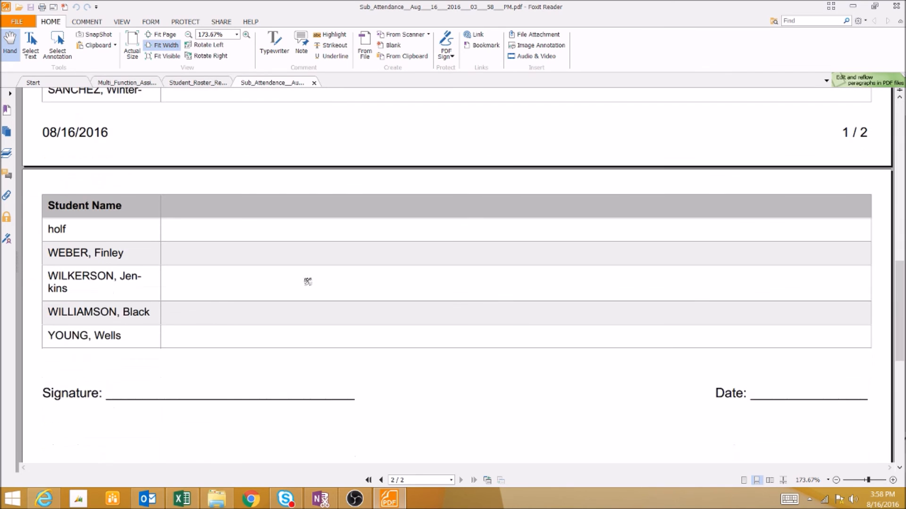
pyautogui.scroll(-3)
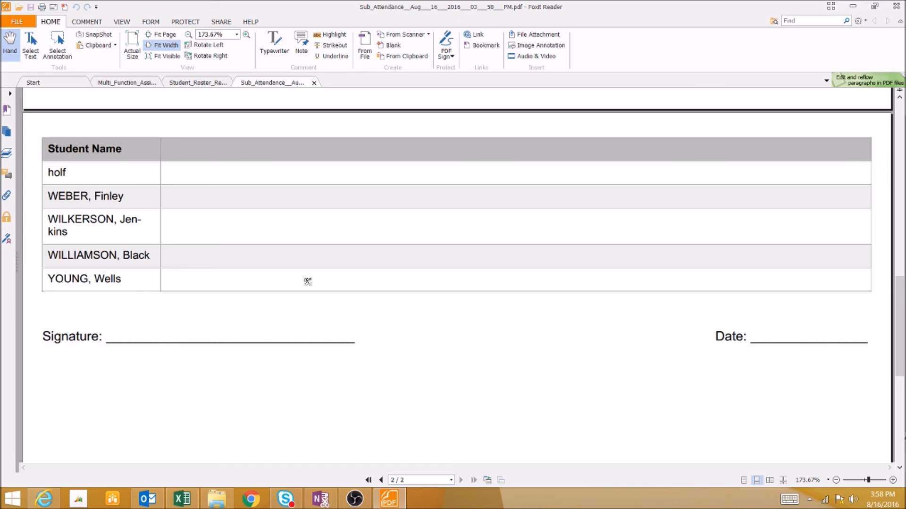
pyautogui.moveTo(125, 325)
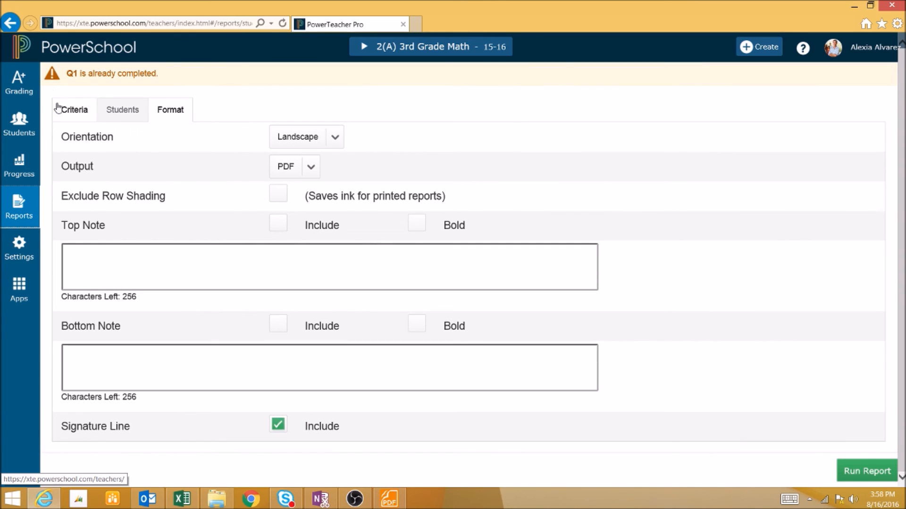
pyautogui.click(74, 110)
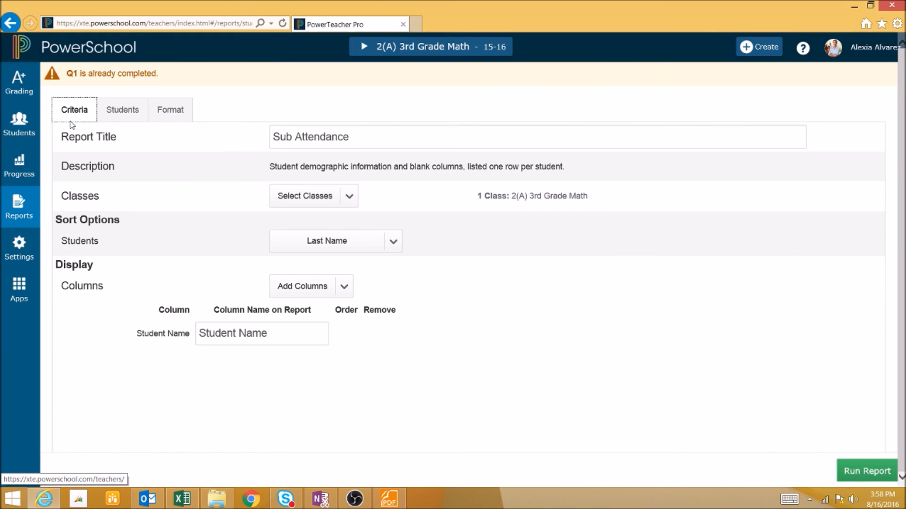